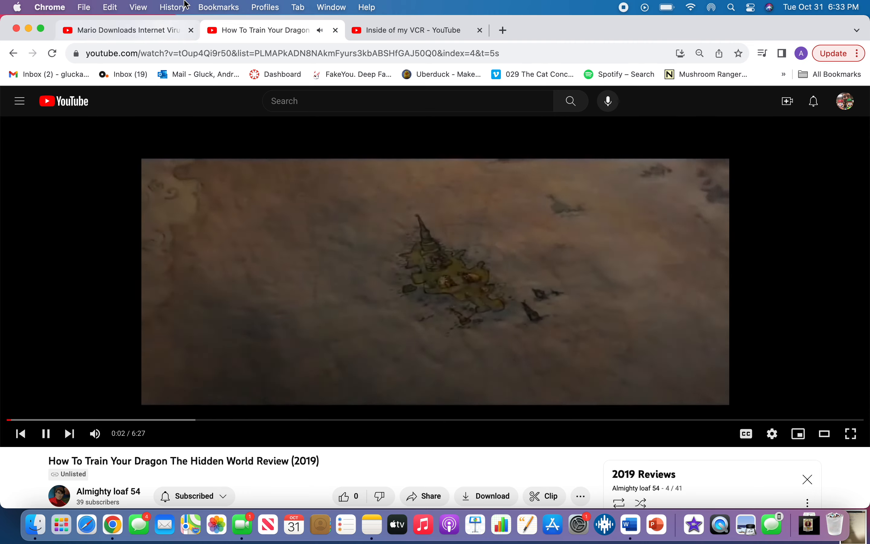
mouse_move(125, 31)
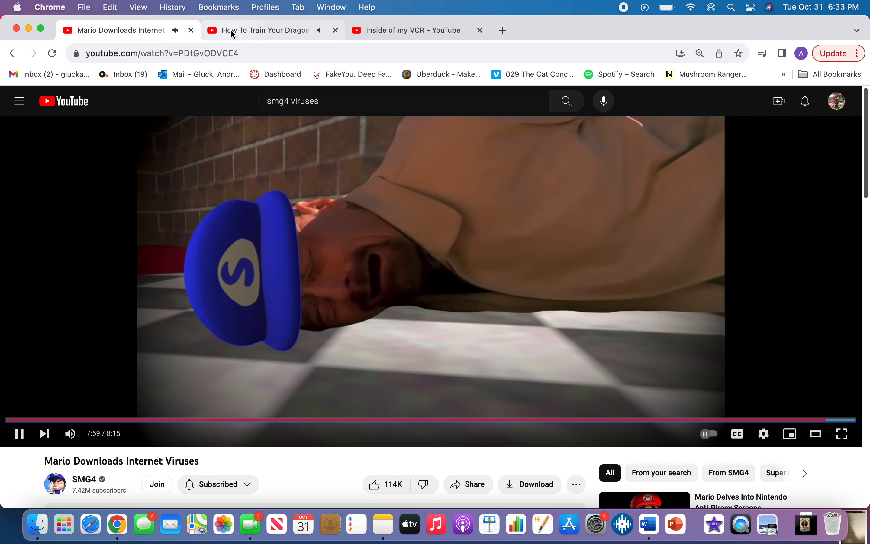
Step: Cut between the dragon review and Mario videos, then bring up the Inside of my VCR video
left_click(261, 30)
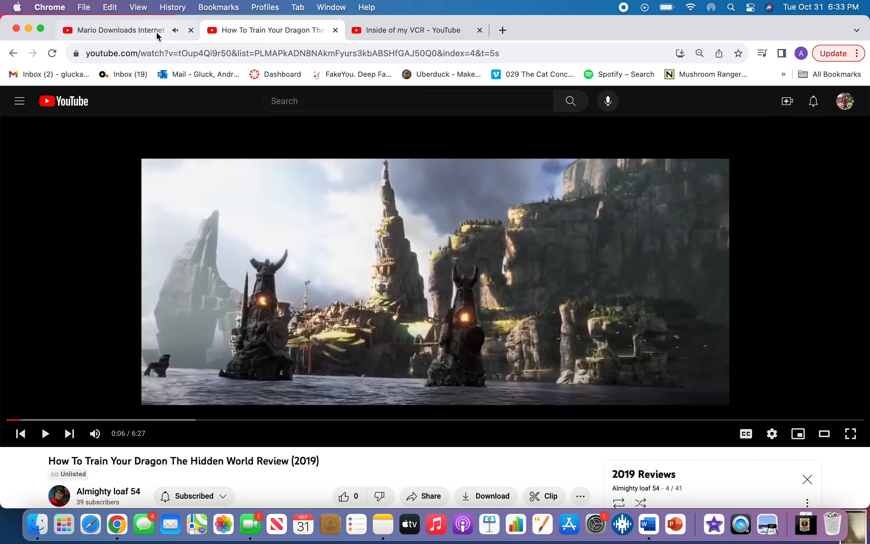
left_click(112, 30)
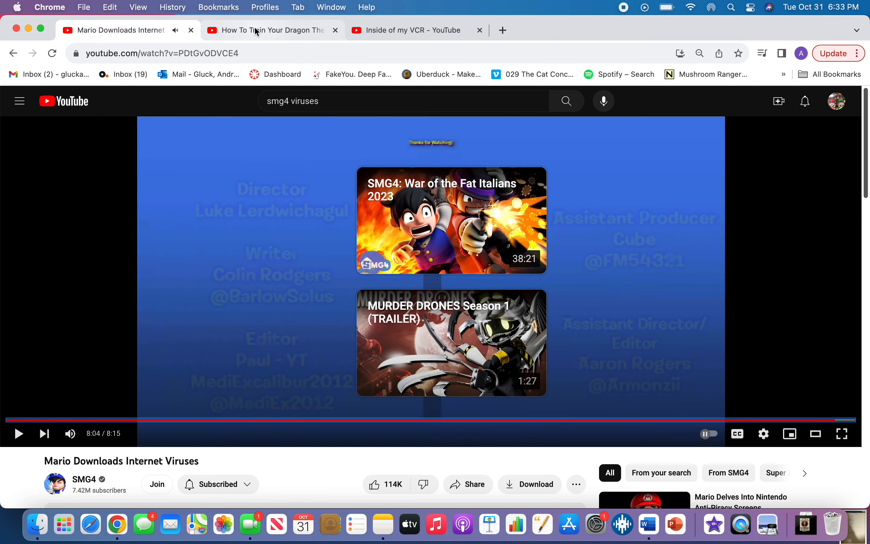
left_click(414, 30)
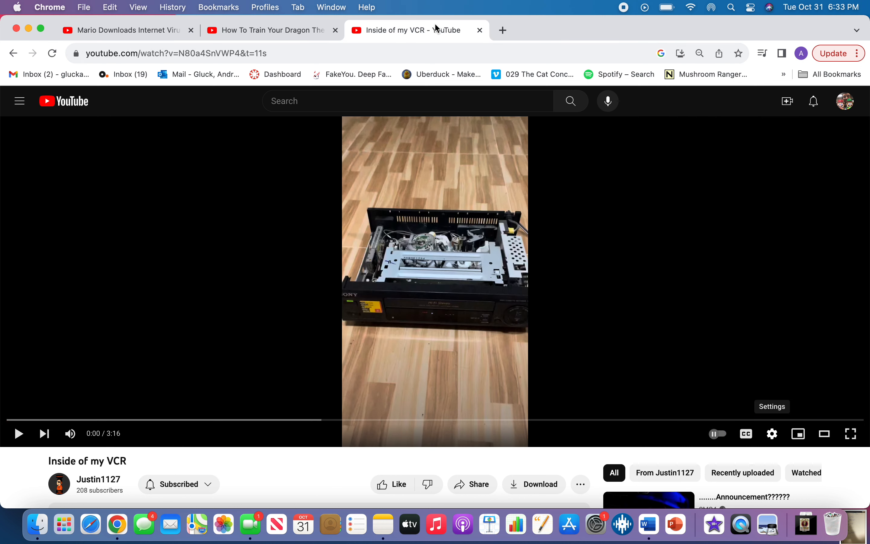
Step: Play the VCR clip's opening for a few seconds, then return to the reset Mario video
left_click(18, 434)
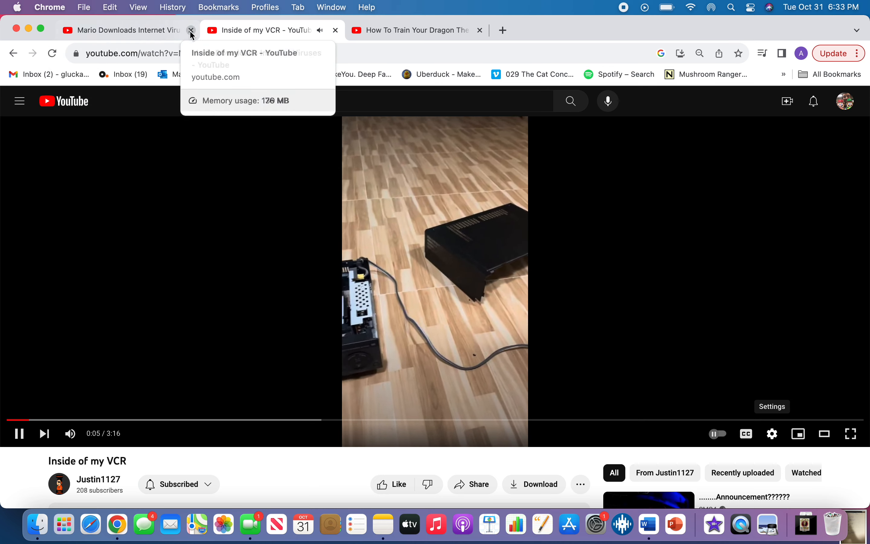
left_click(119, 30)
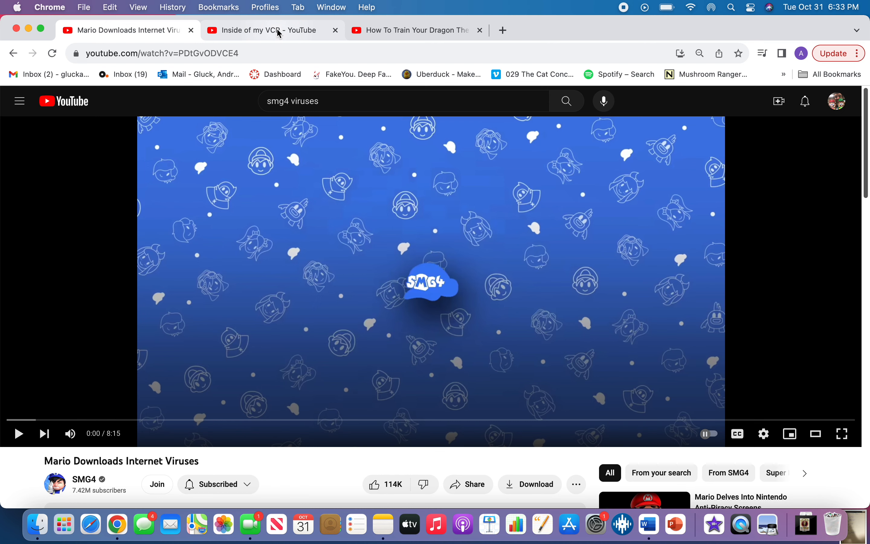
left_click(264, 30)
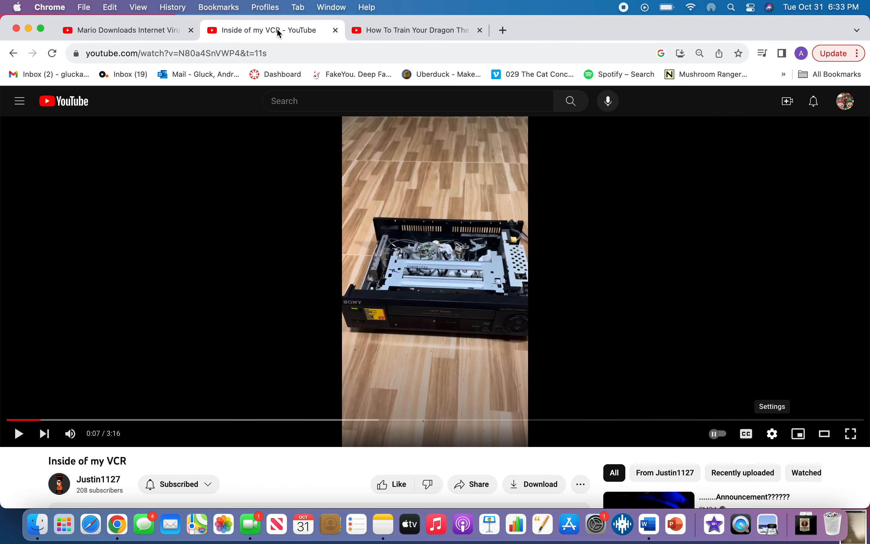
left_click(125, 30)
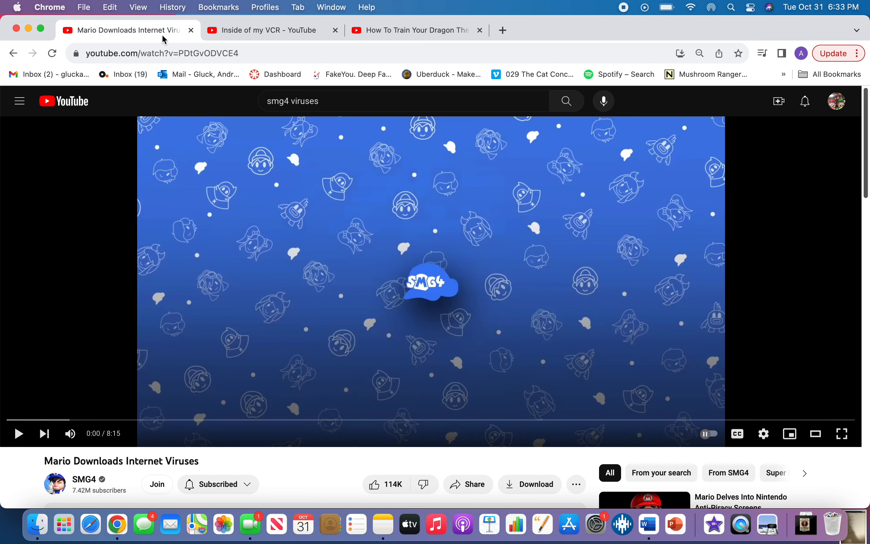
mouse_move(269, 30)
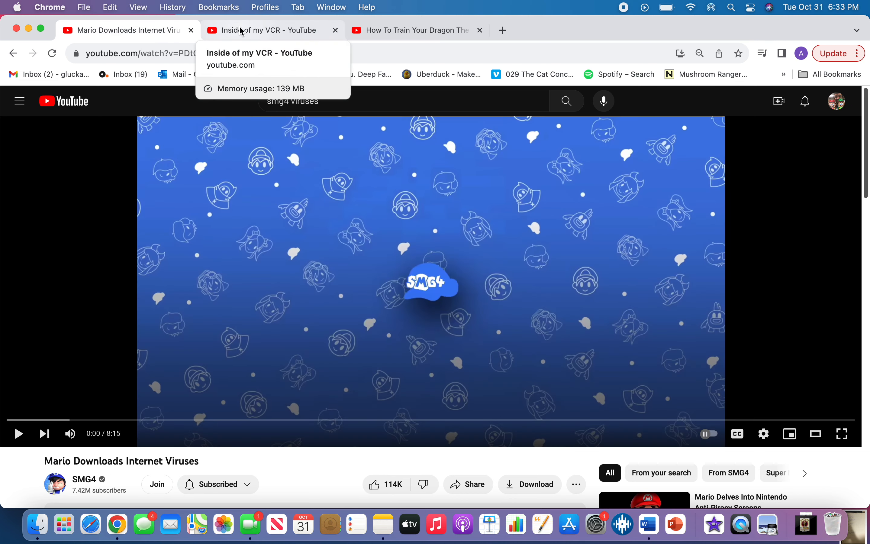
mouse_move(234, 37)
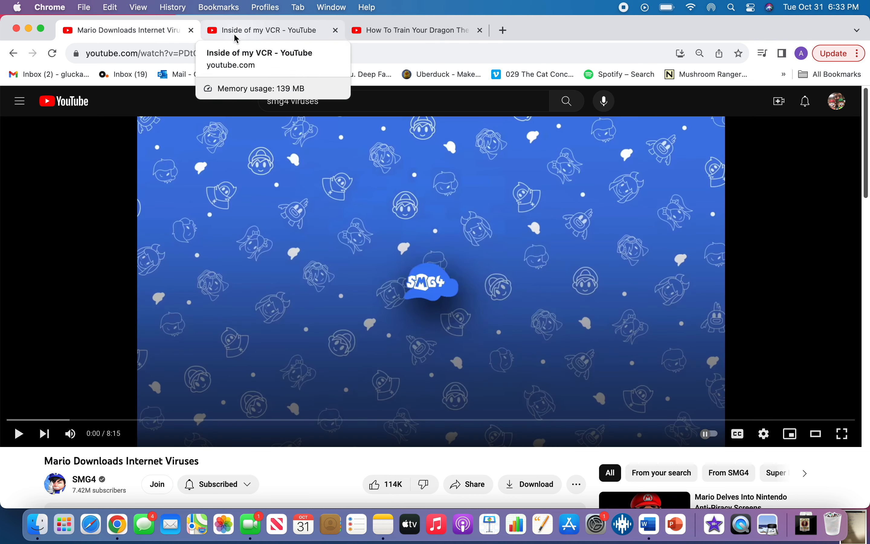